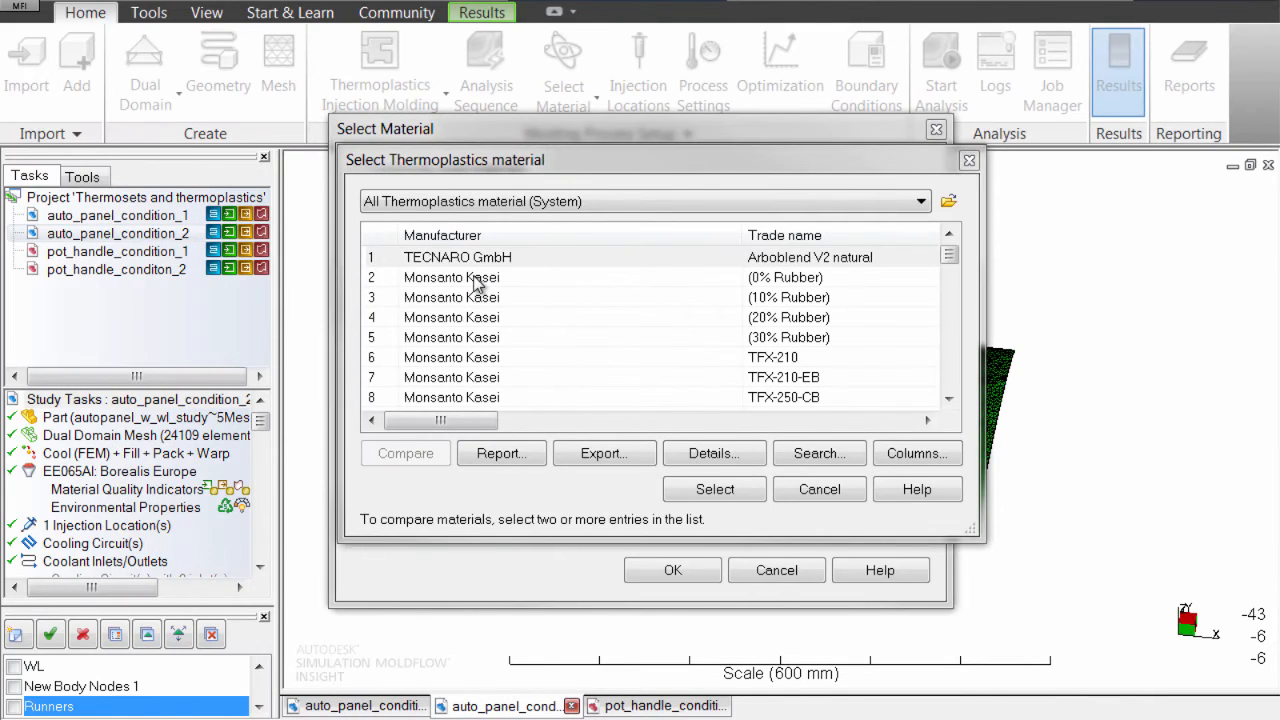
Step: Choose the Monsanto Kasei (0% Rubber) thermoplastic, then view the thermoset's recommended processing values
left_click(451, 277)
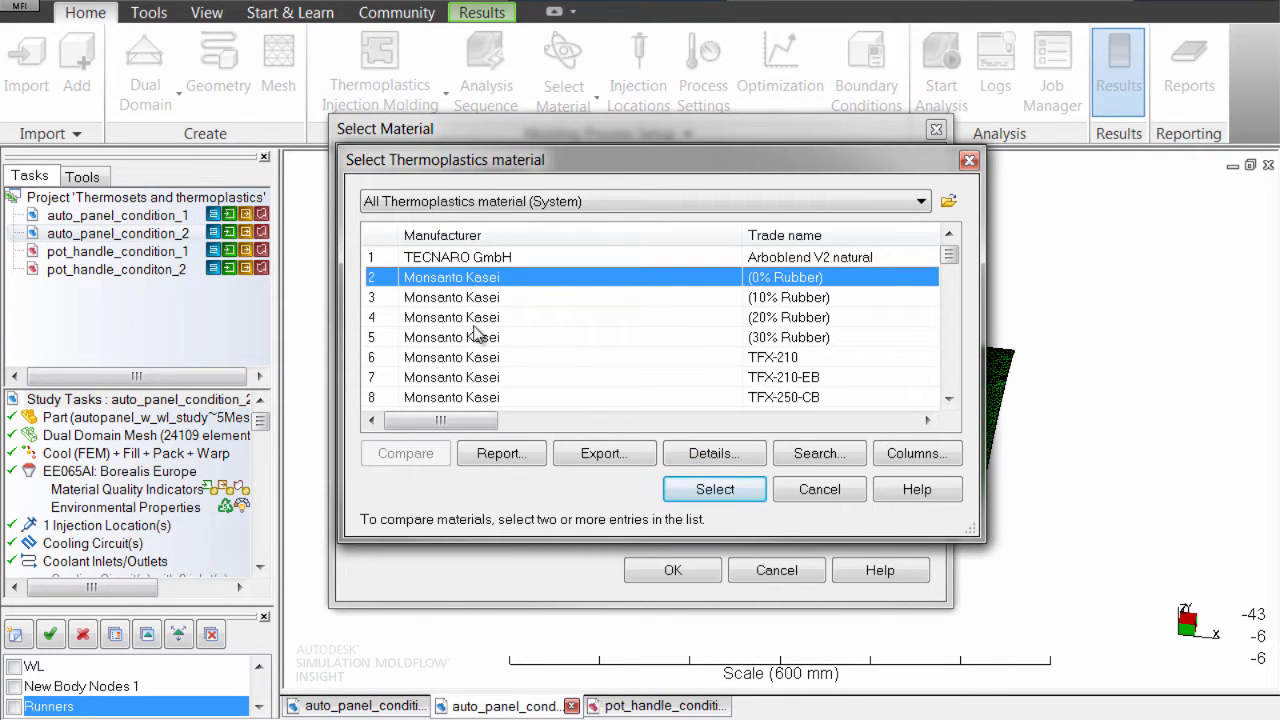
left_click(479, 357)
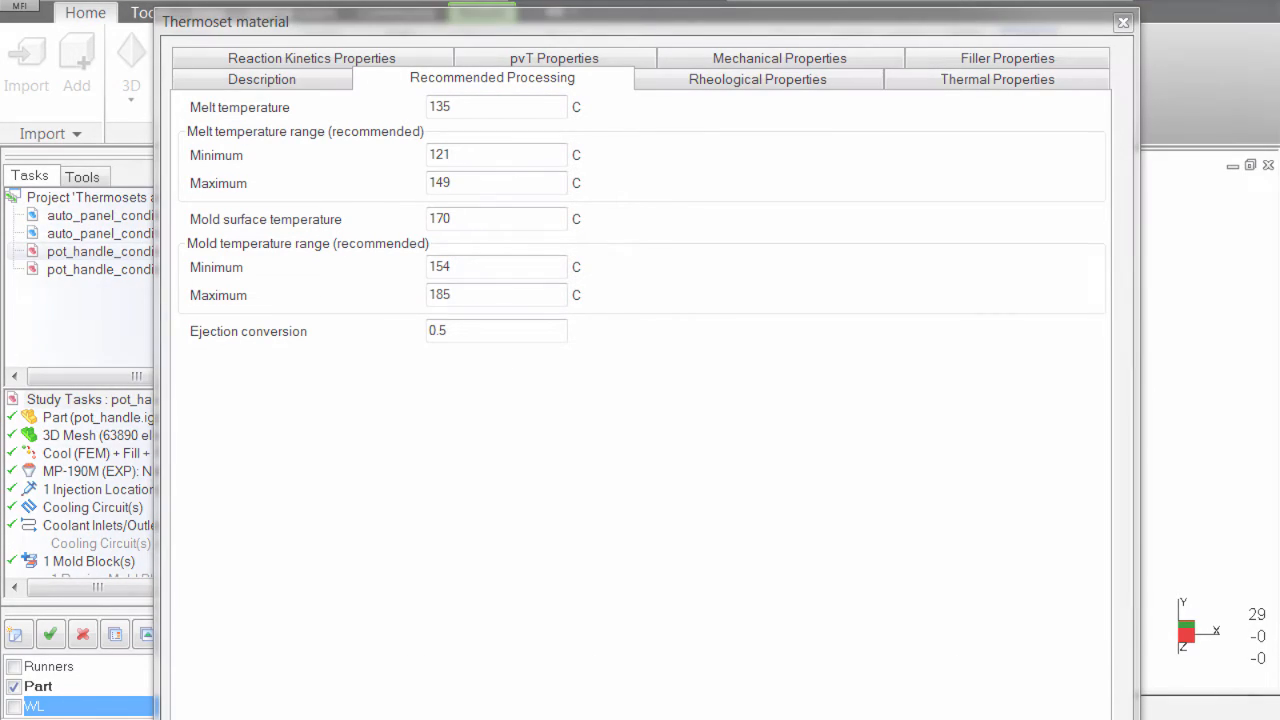
left_click(320, 70)
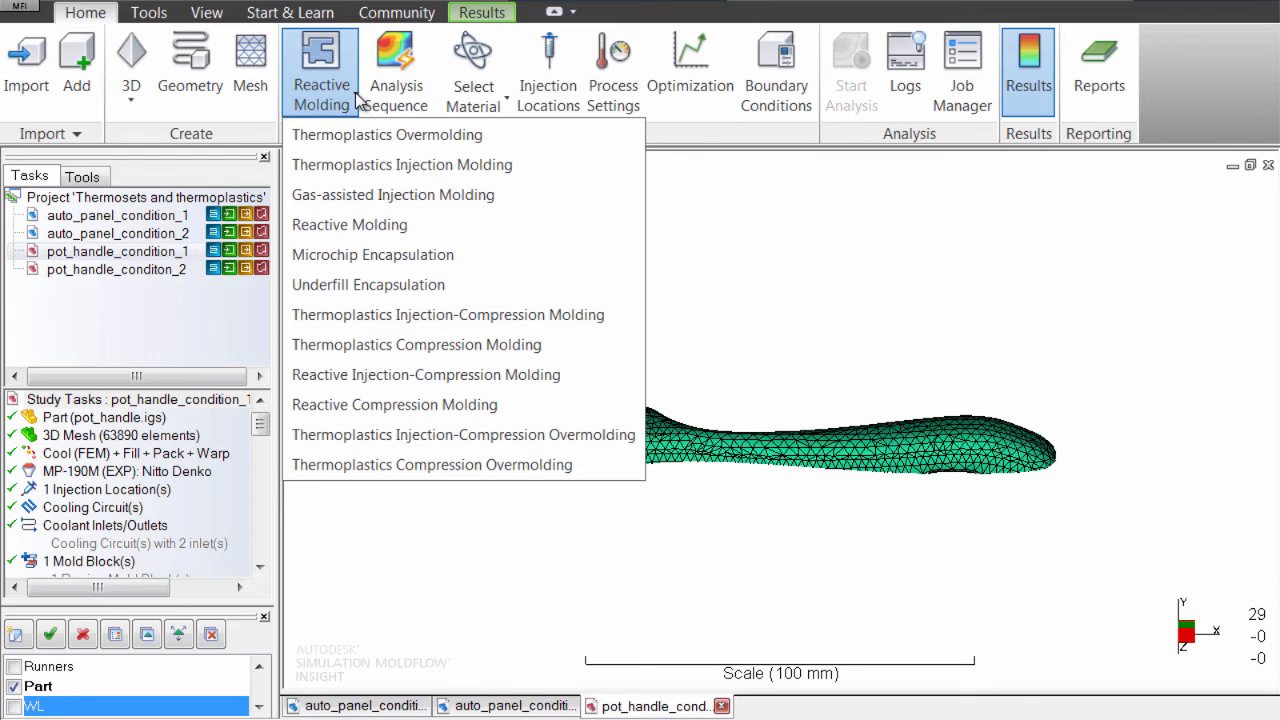
mouse_move(402, 164)
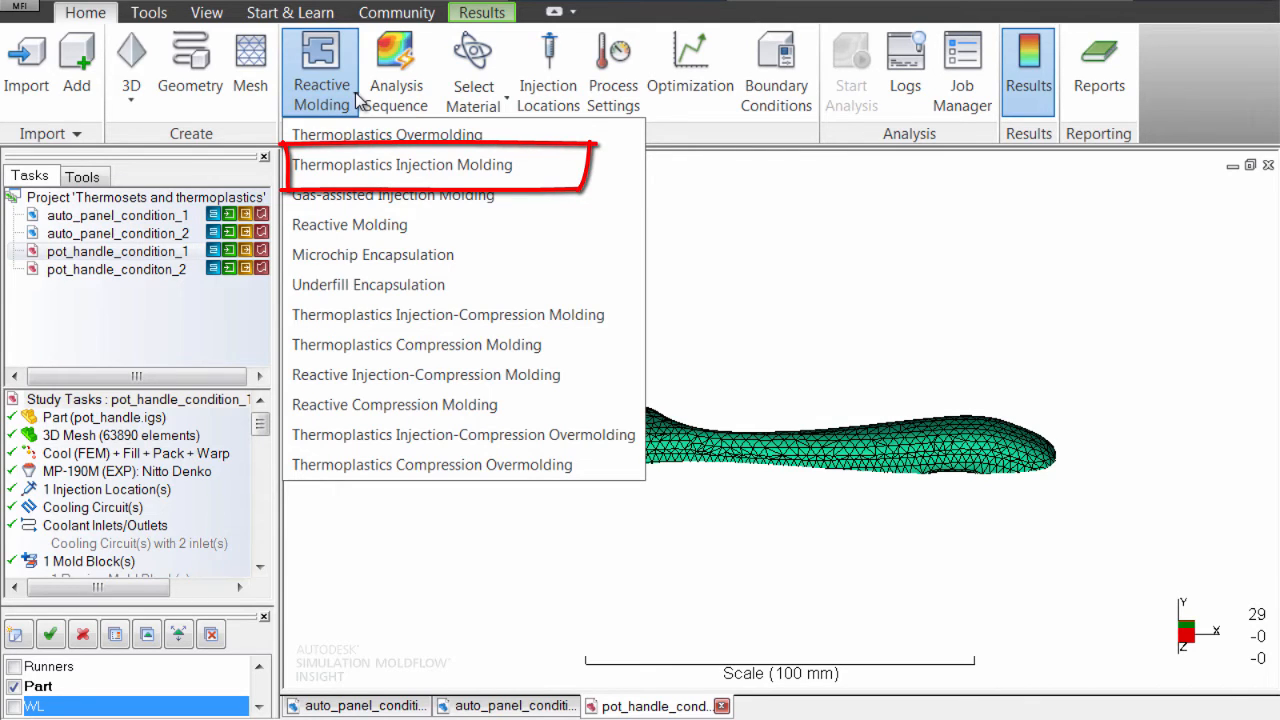